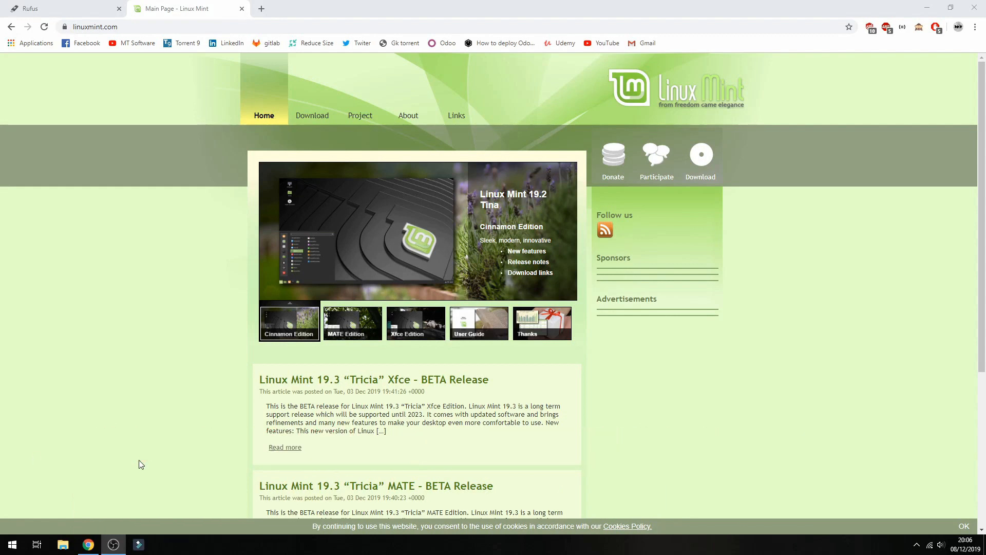
mouse_move(128, 400)
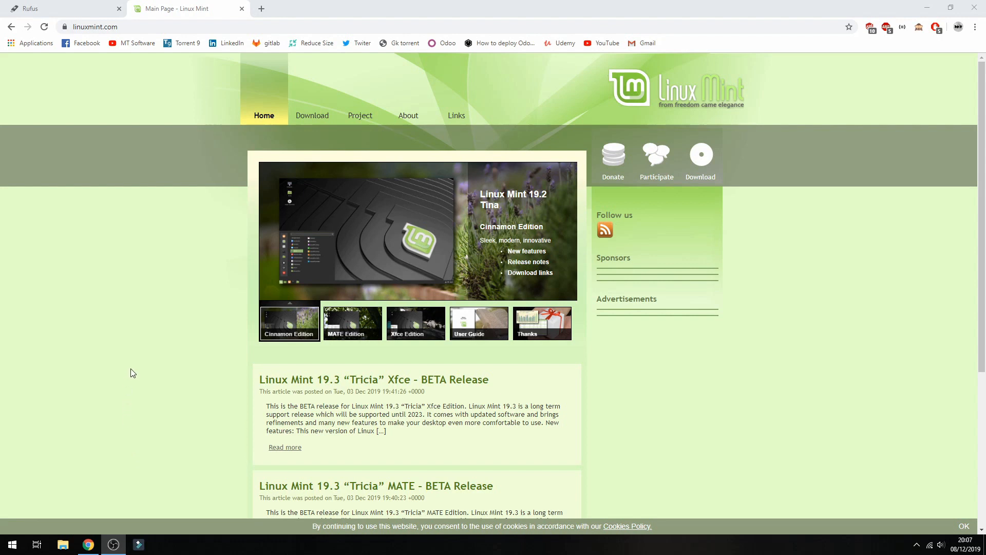
mouse_move(154, 376)
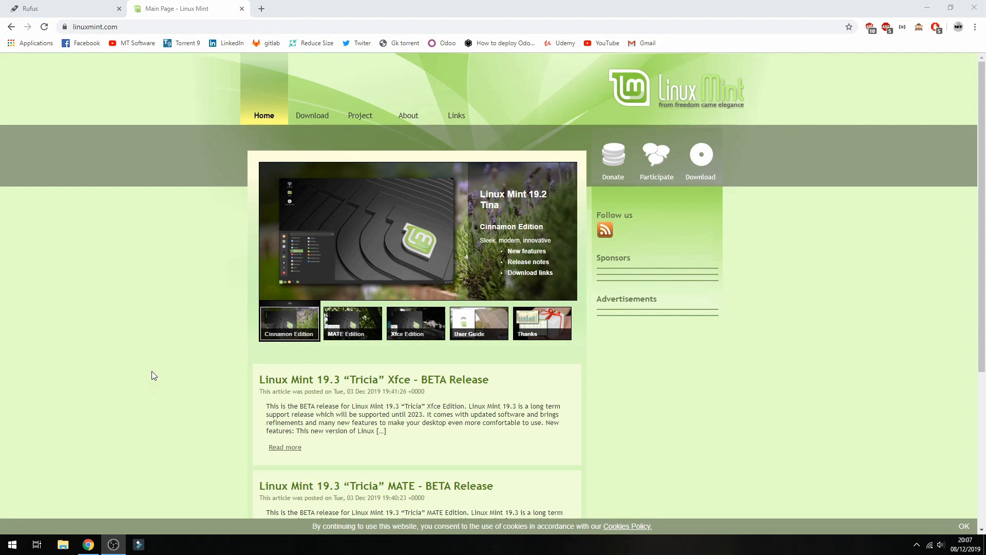
mouse_move(206, 312)
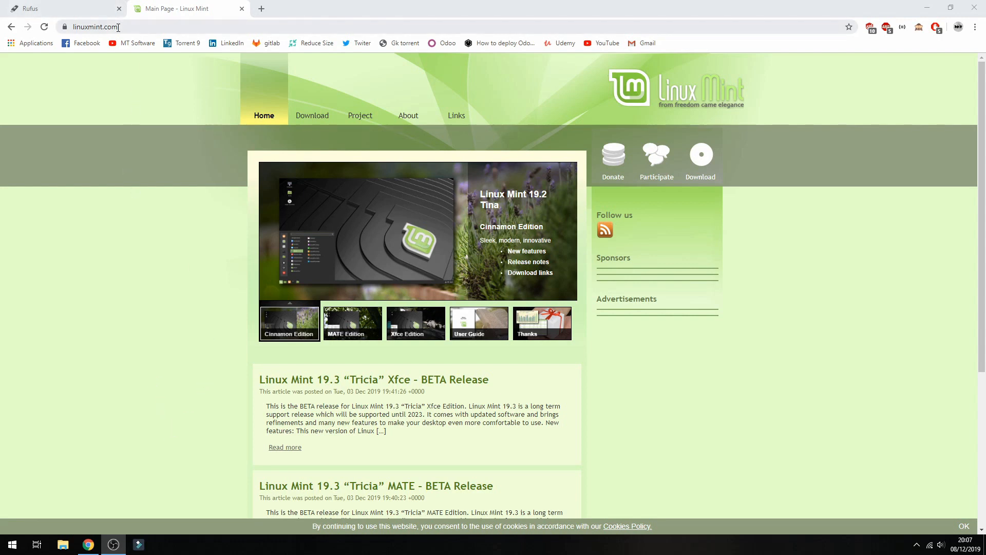
mouse_move(280, 372)
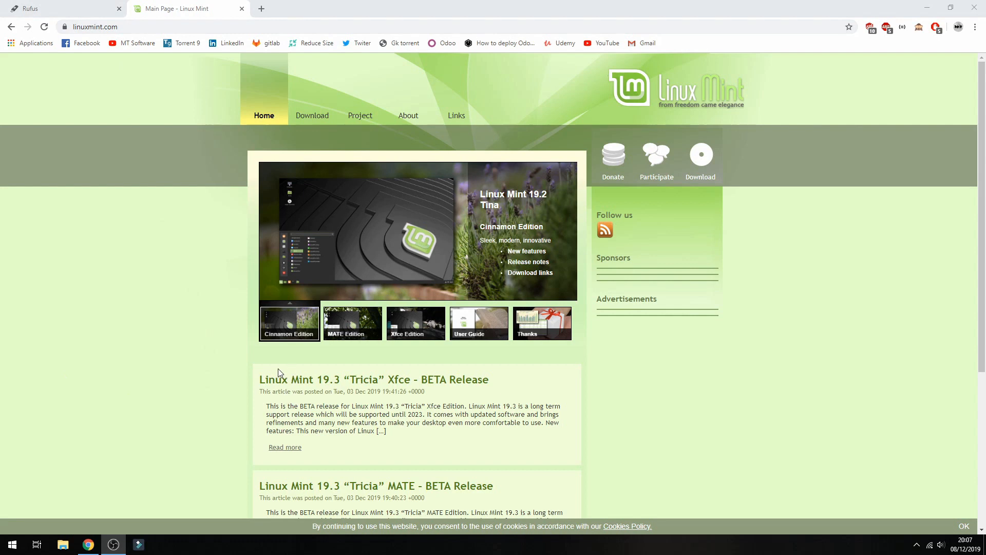
mouse_move(320, 400)
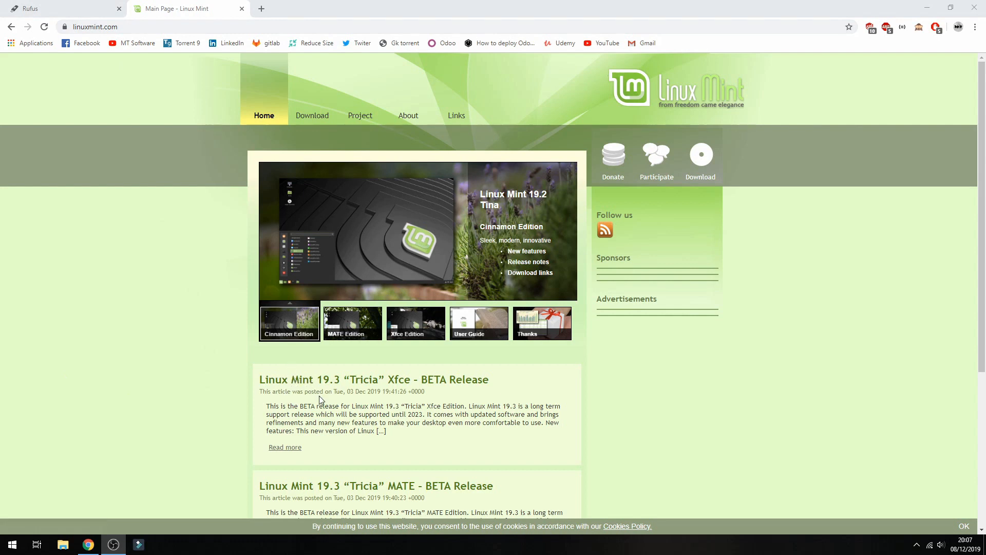
Step: Reach the Linux Mint 19.3 Xfce BETA article from the Linux Mint site and its download section
click(312, 115)
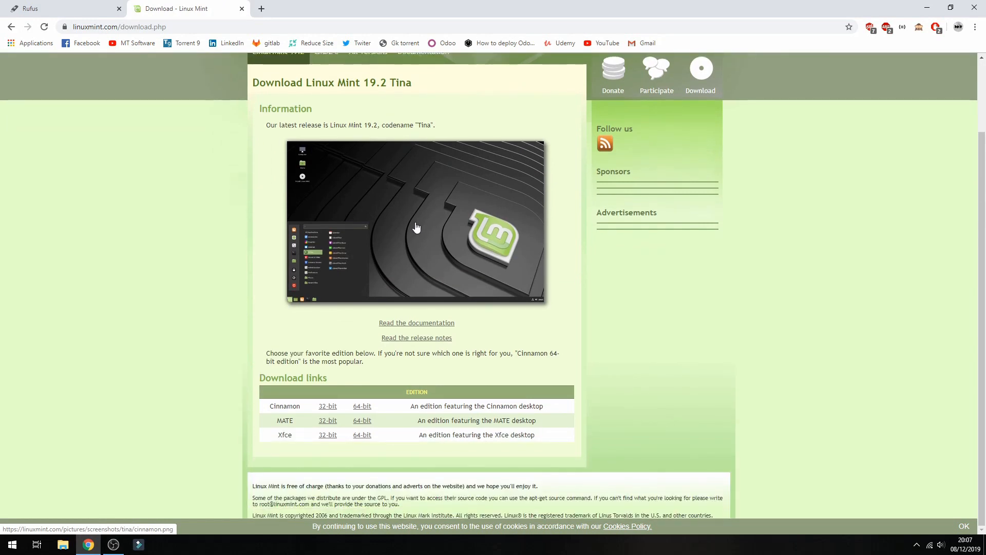
mouse_move(456, 422)
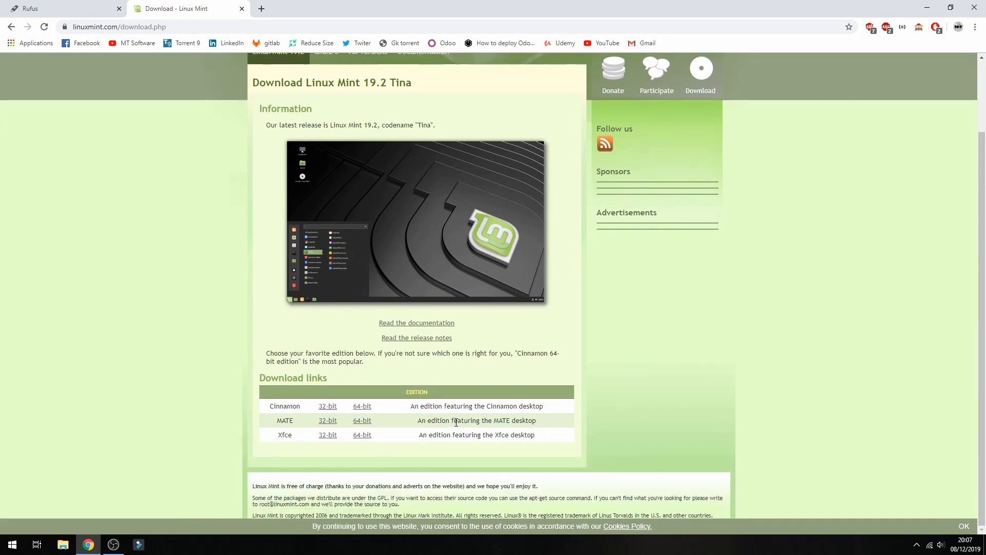
scroll(up, 3)
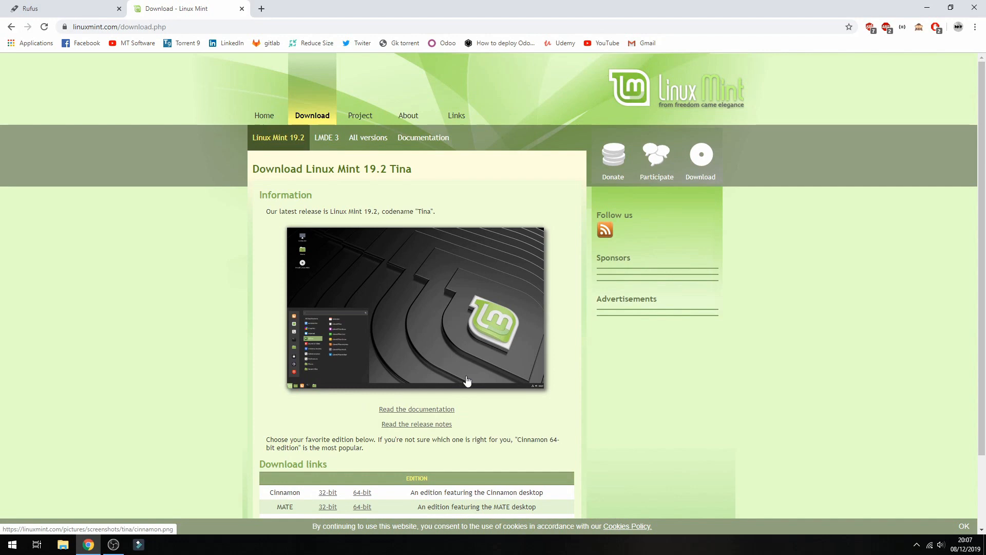
mouse_move(464, 219)
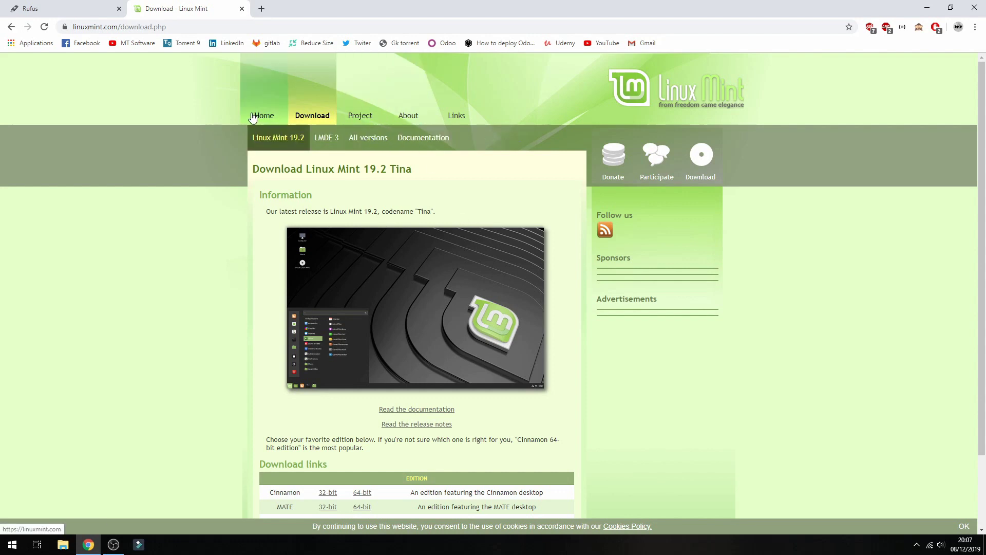
click(263, 115)
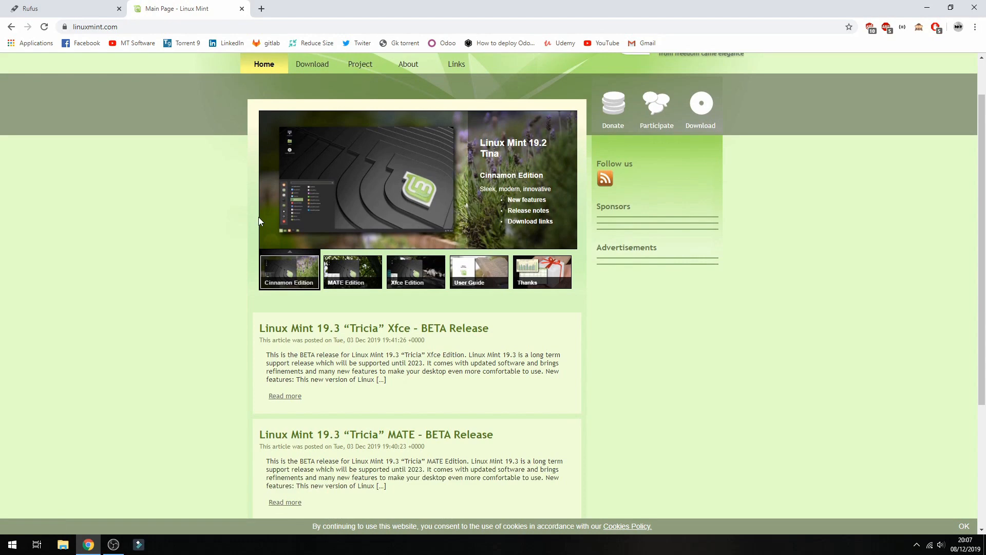
click(415, 271)
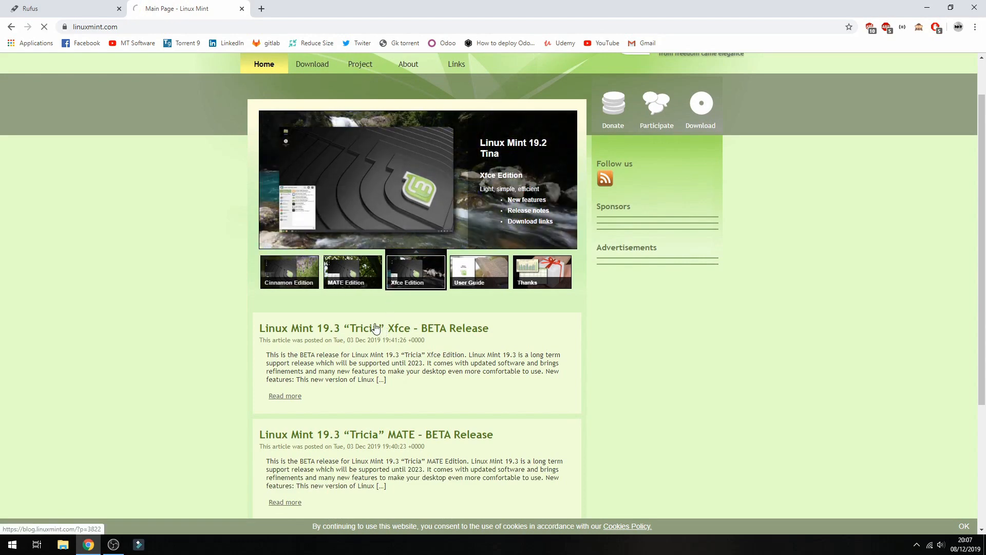
click(373, 328)
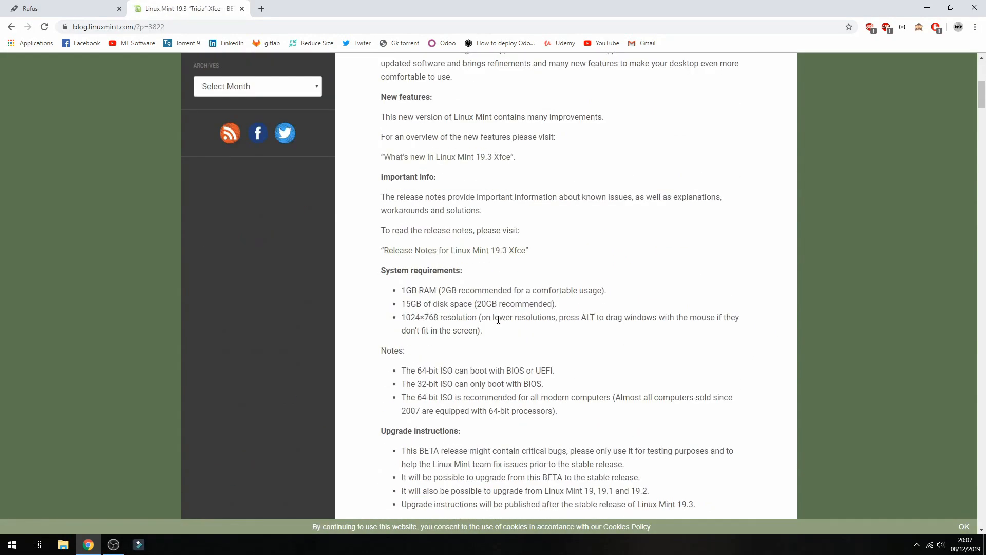
scroll(down, 3)
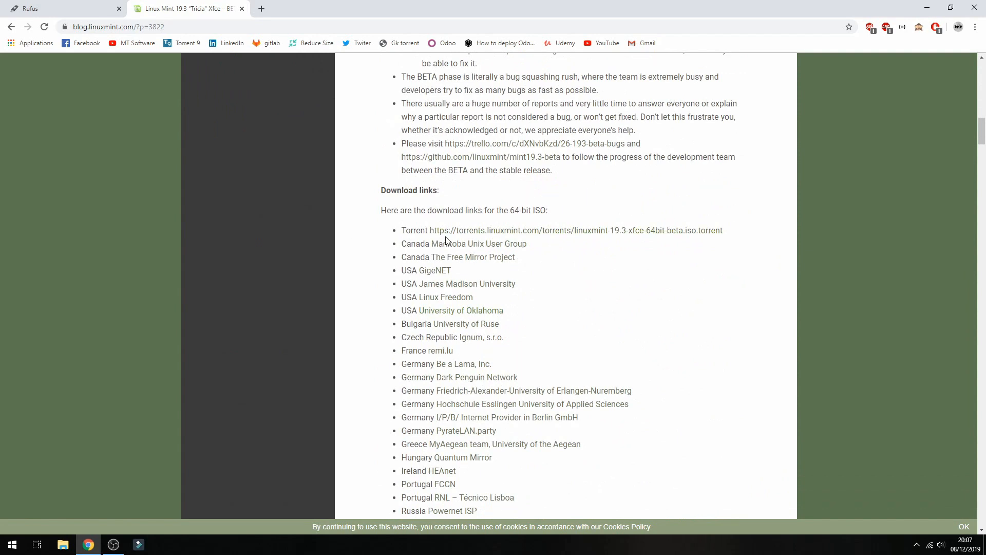
mouse_move(456, 209)
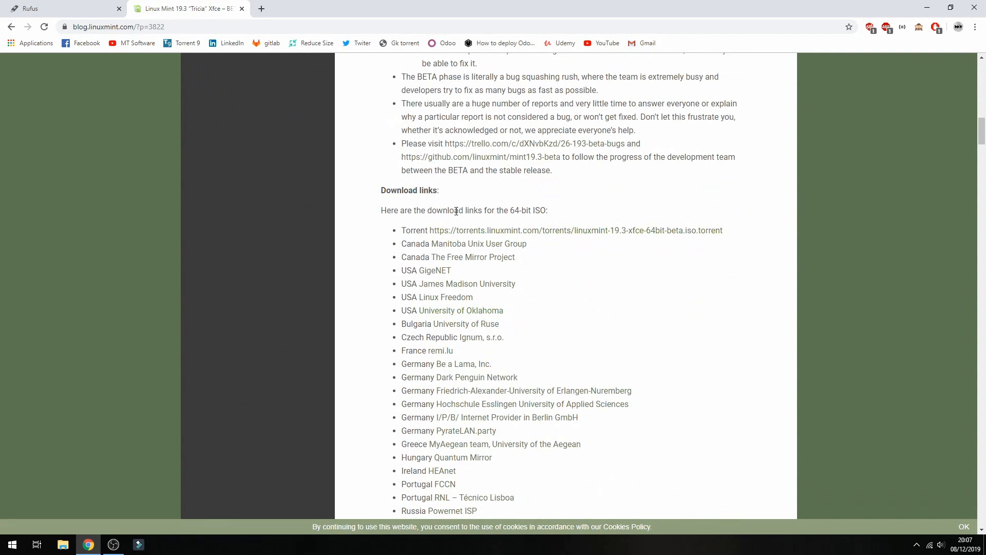
mouse_move(501, 245)
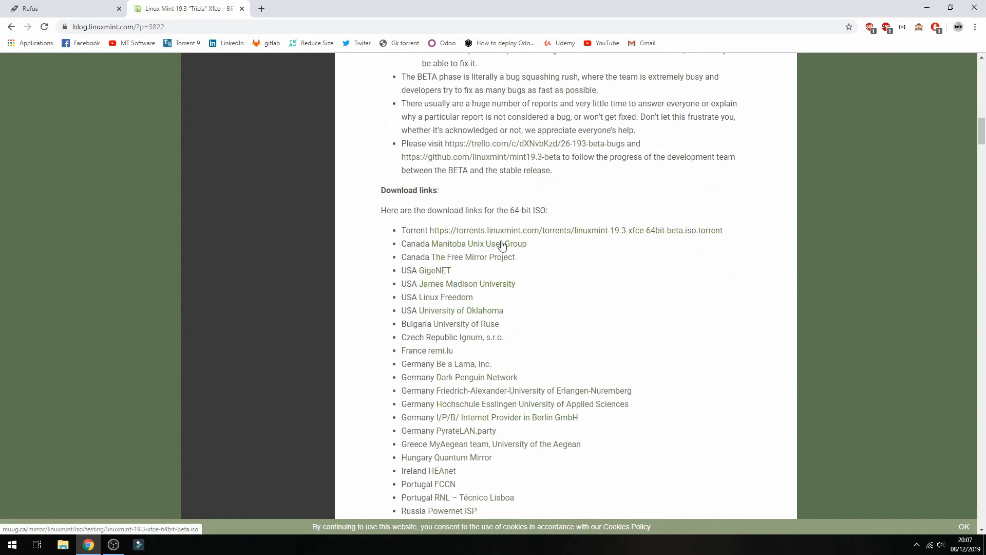
mouse_move(508, 269)
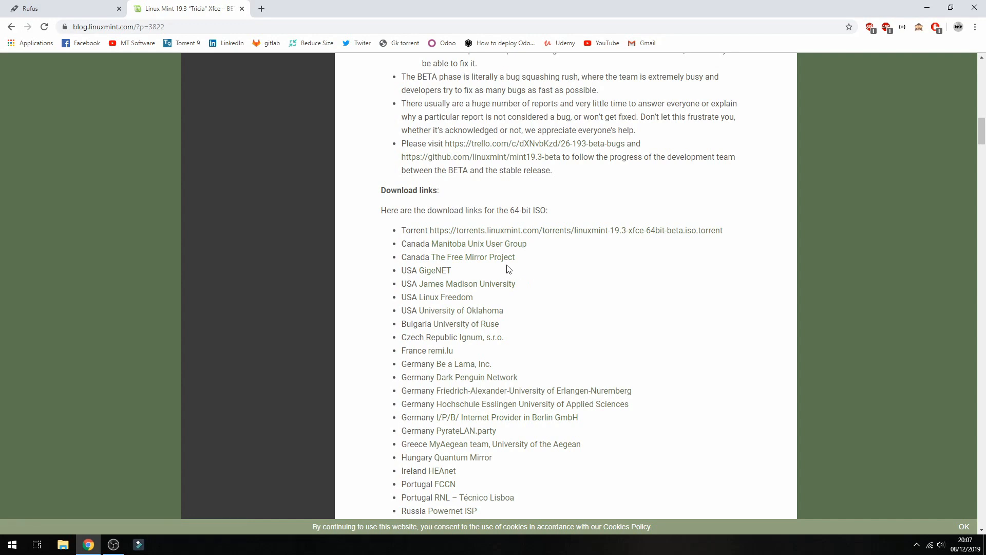
Step: Start the 64-bit Xfce ISO download from a mirror, then cancel it
scroll(down, 3)
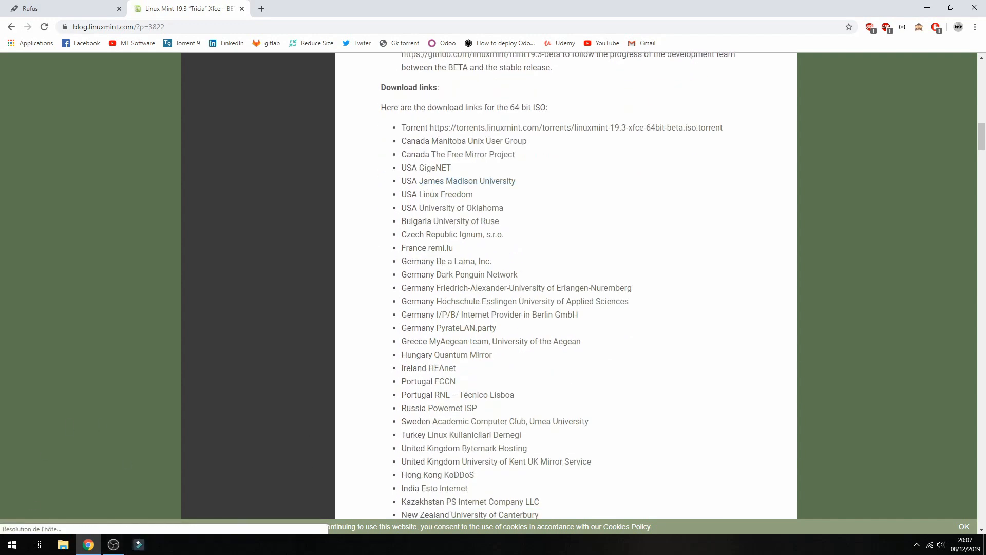
click(106, 519)
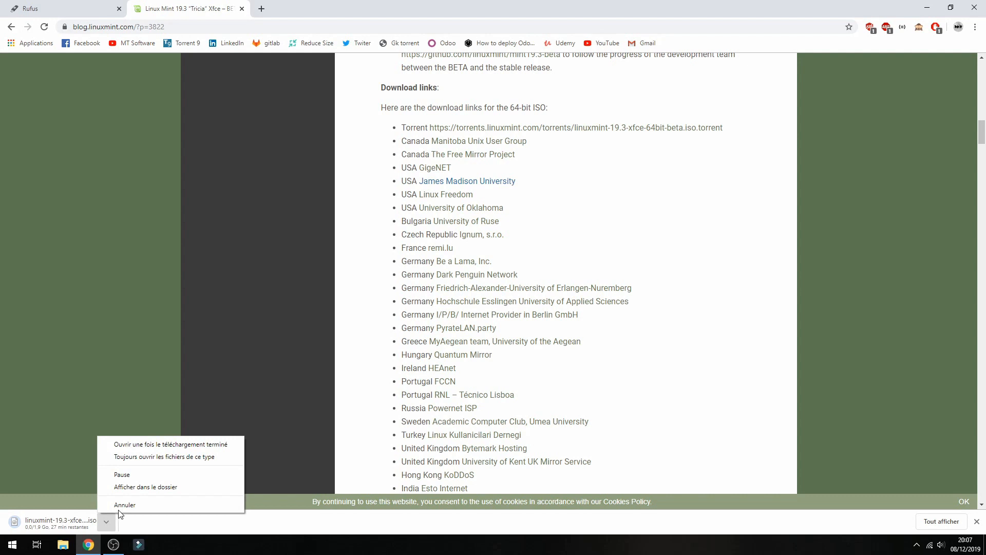
click(124, 504)
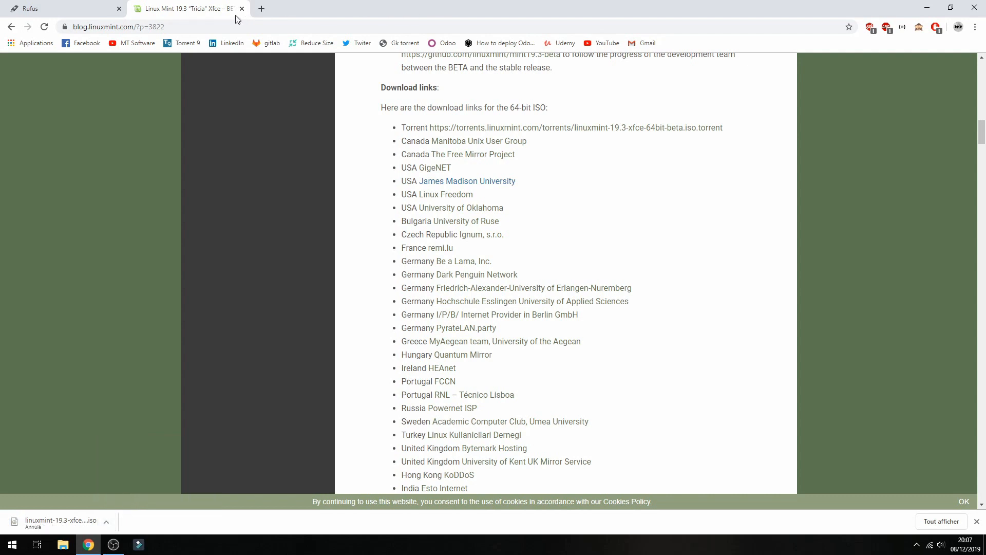
mouse_move(237, 8)
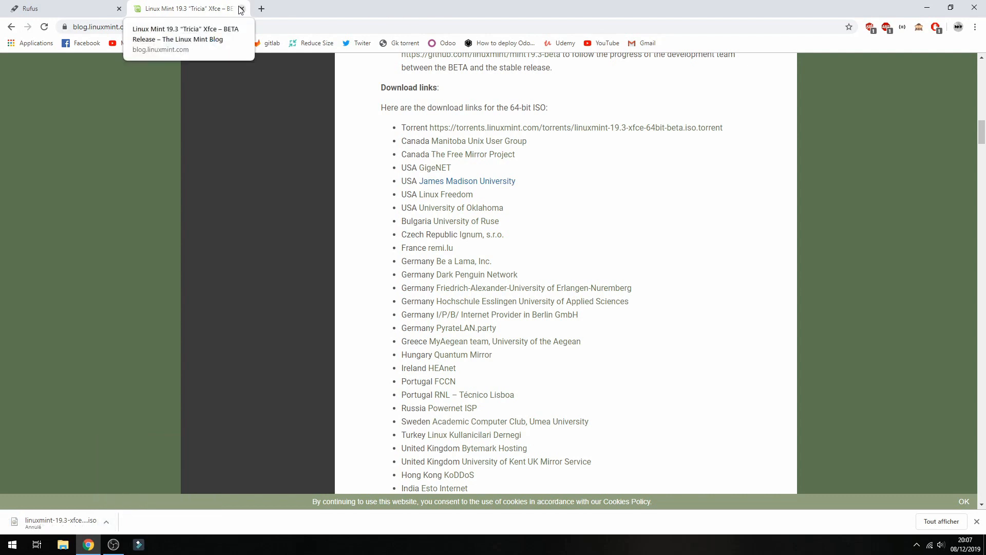
mouse_move(137, 43)
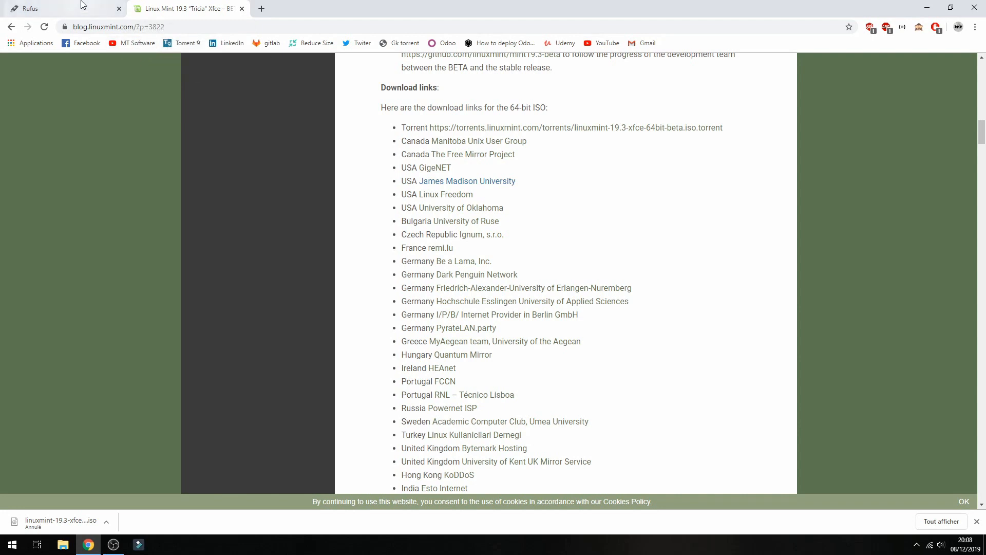
Step: Download rufus-3.8.exe from the Téléchargement section of the Rufus website
click(30, 8)
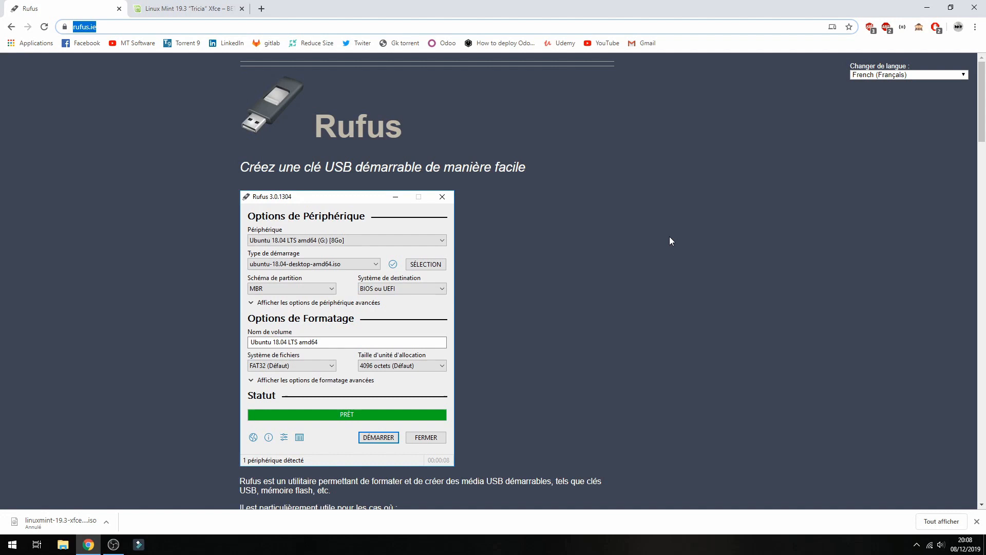
scroll(down, 3)
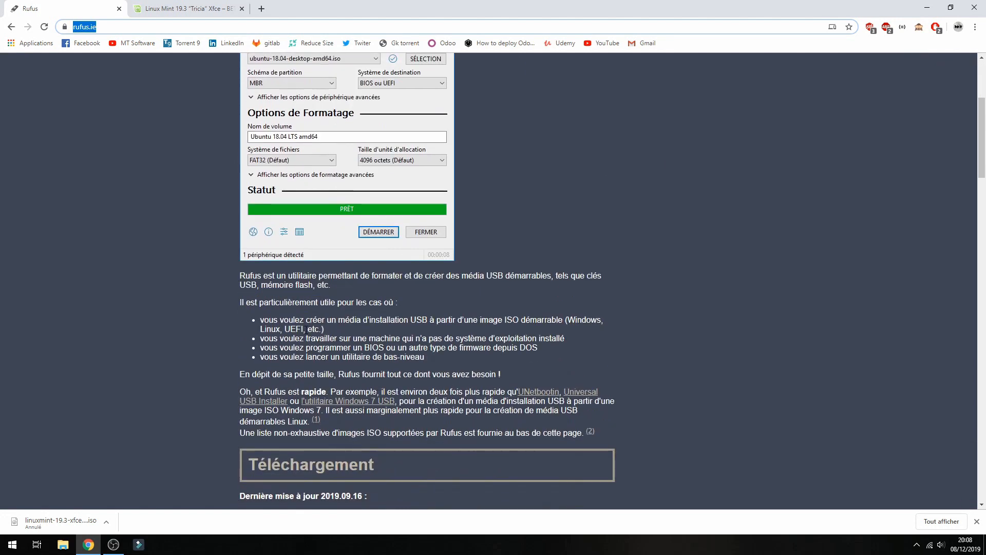
scroll(down, 3)
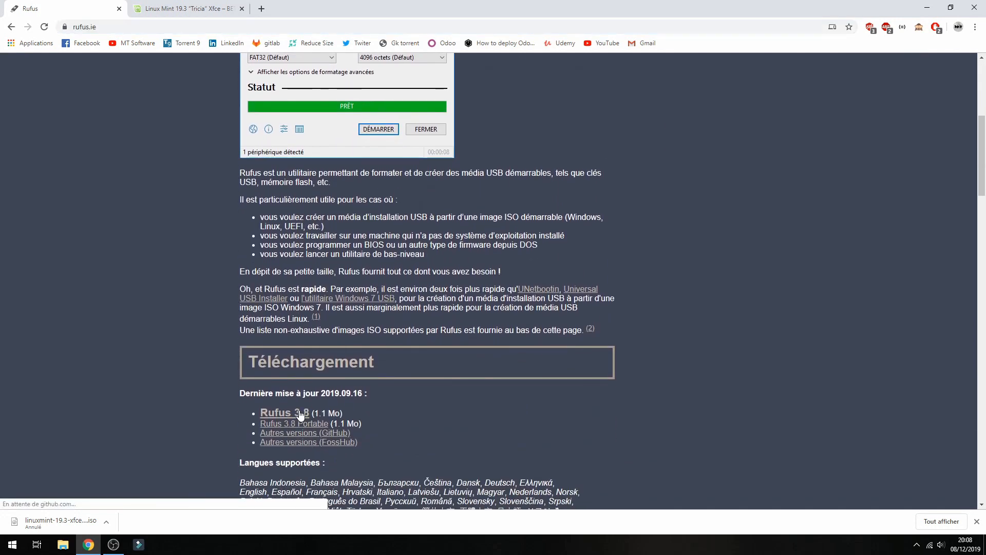
click(275, 413)
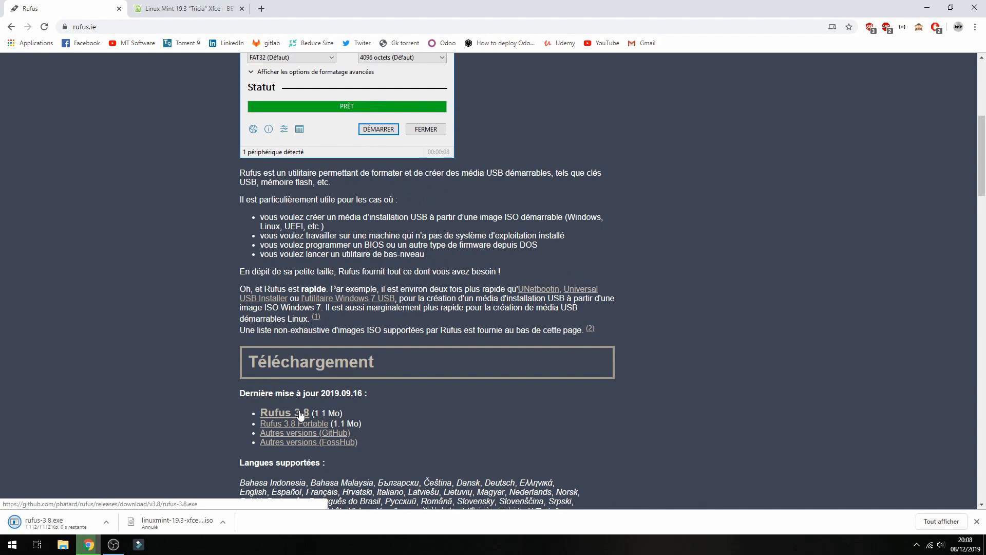
mouse_move(909, 19)
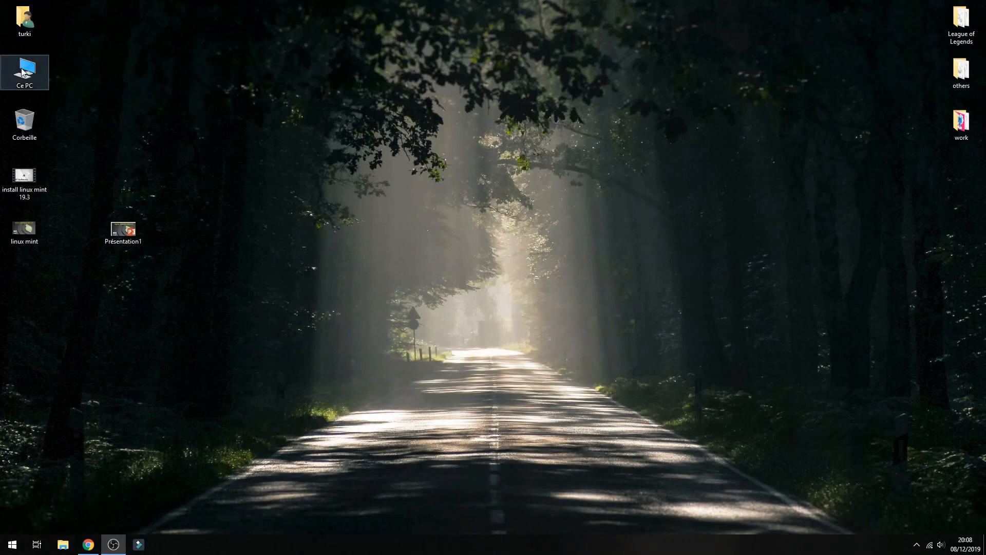
Step: Quick-format USB drive D: as FAT32 with volume name 'Linux Mint' from Ce PC
double_click(24, 72)
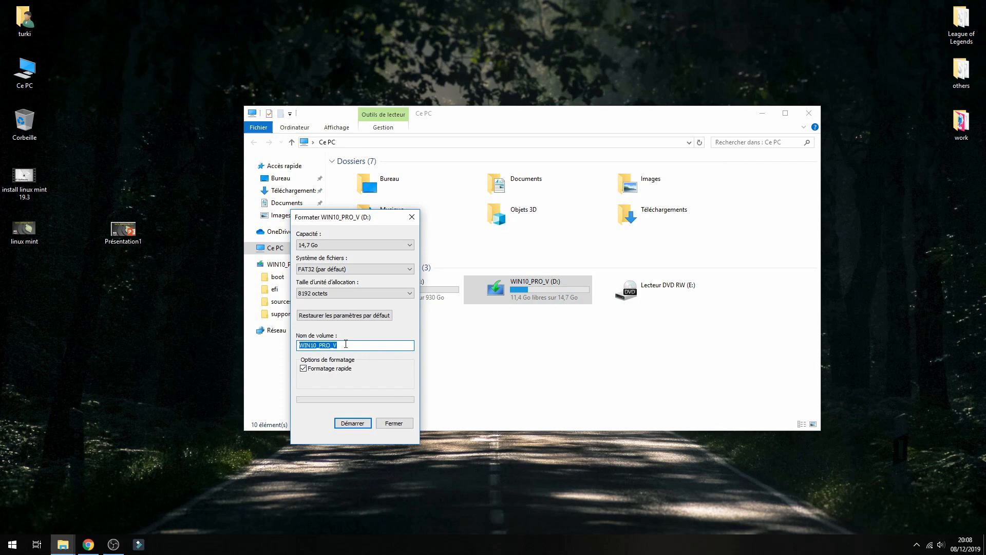
text(Linux Mint)
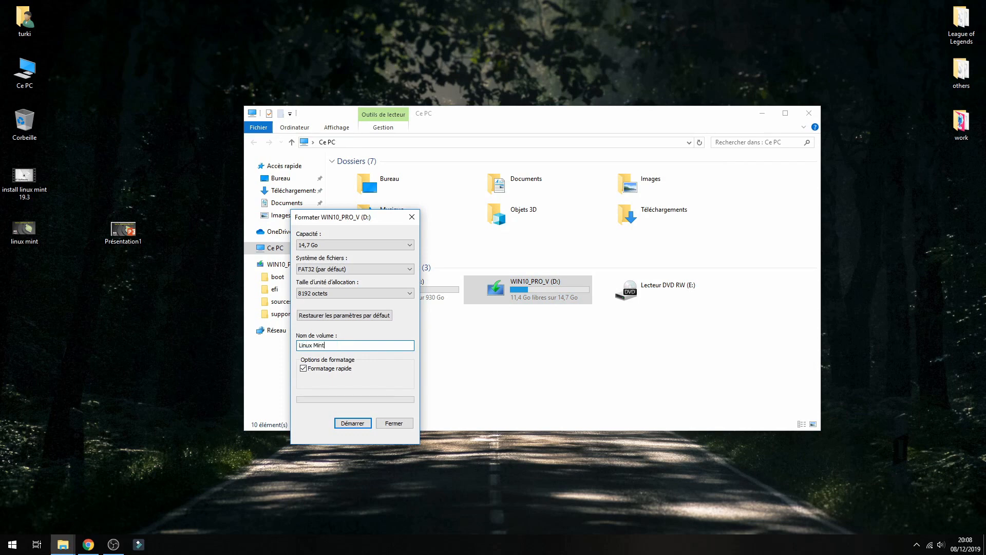
click(352, 422)
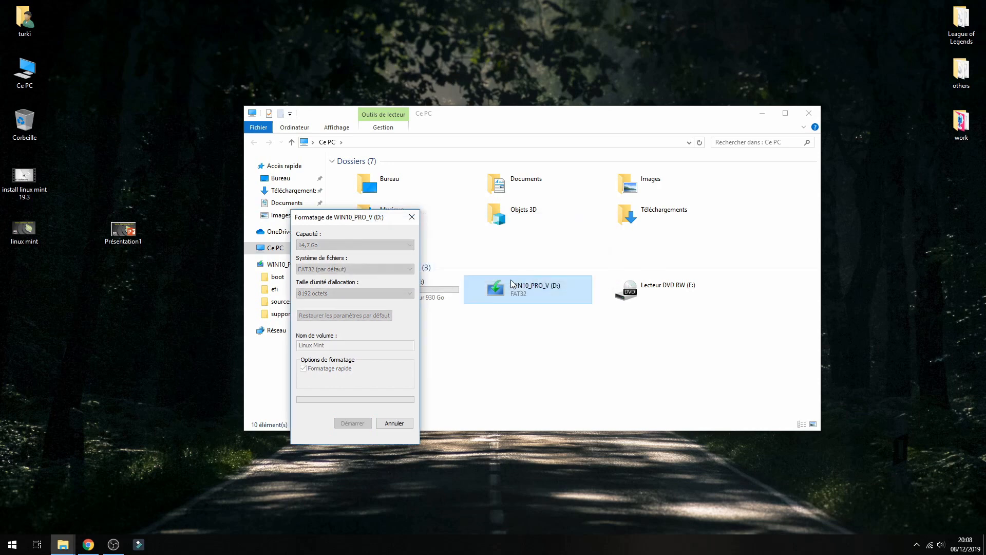
mouse_move(491, 295)
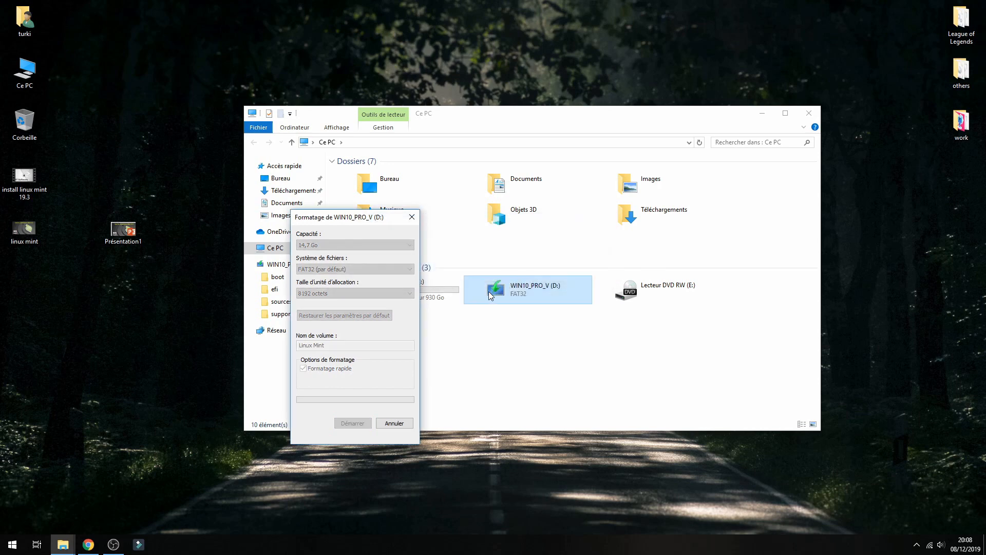
click(352, 422)
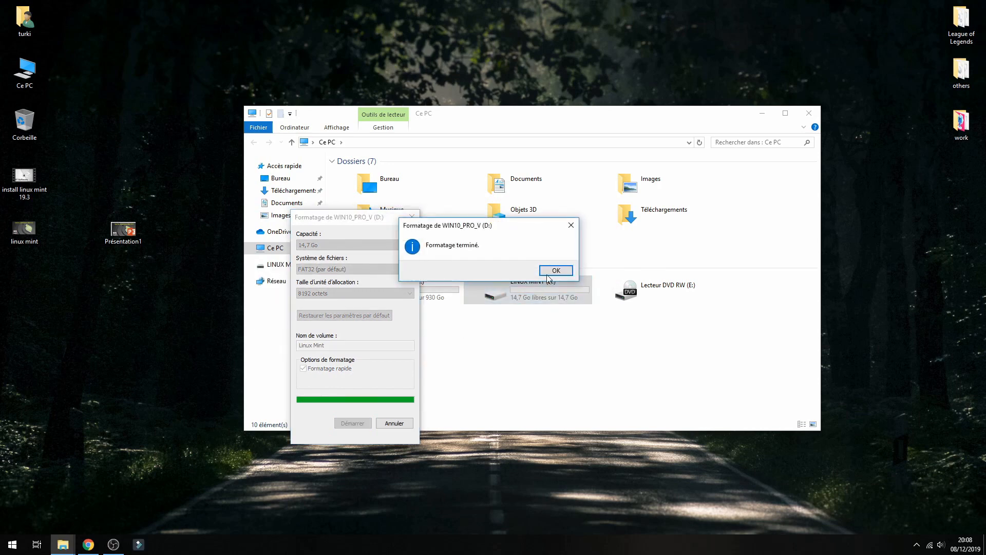
click(555, 270)
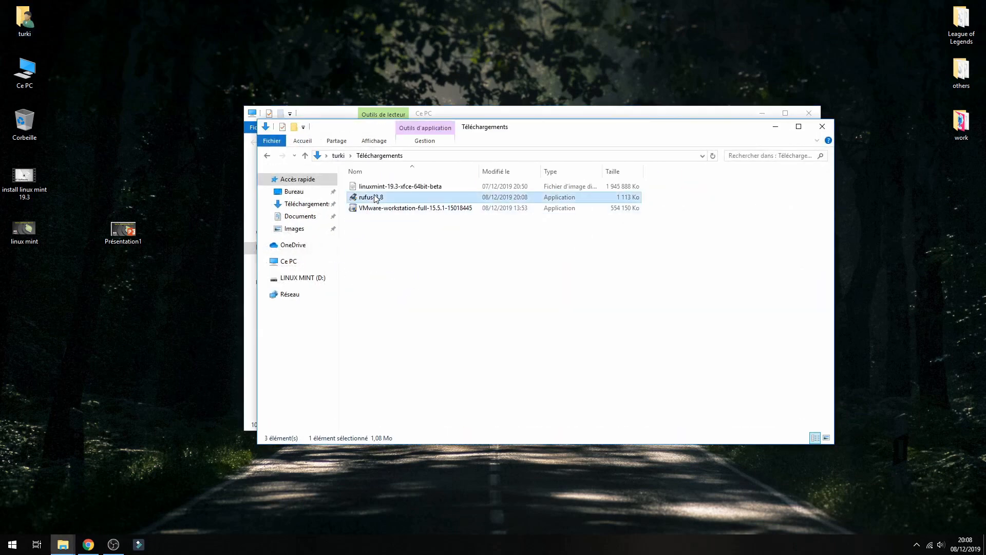
Step: Launch Rufus 3.8 without update checks and select linuxmint-19.3-xfce-64bit-beta.iso for the Linux Mint drive
double_click(370, 197)
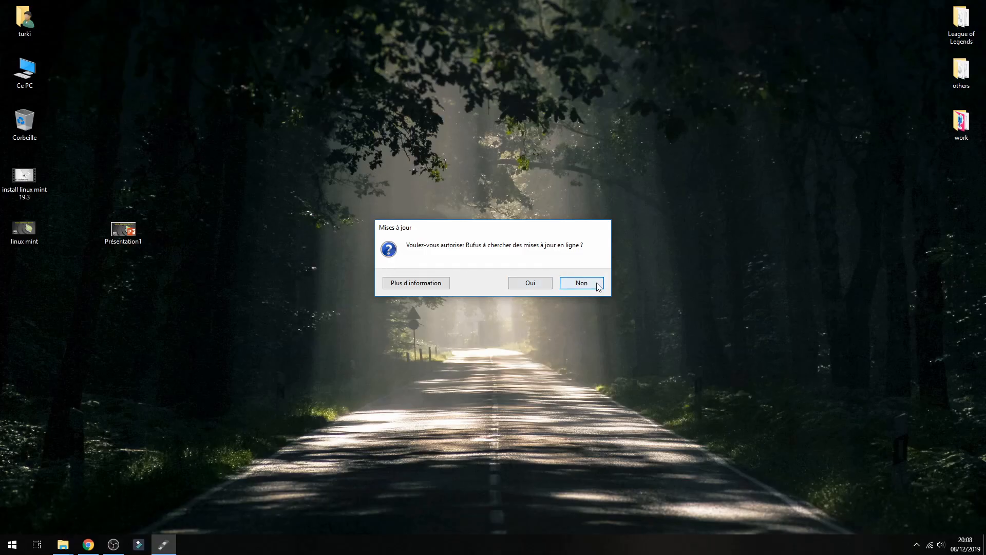
click(580, 283)
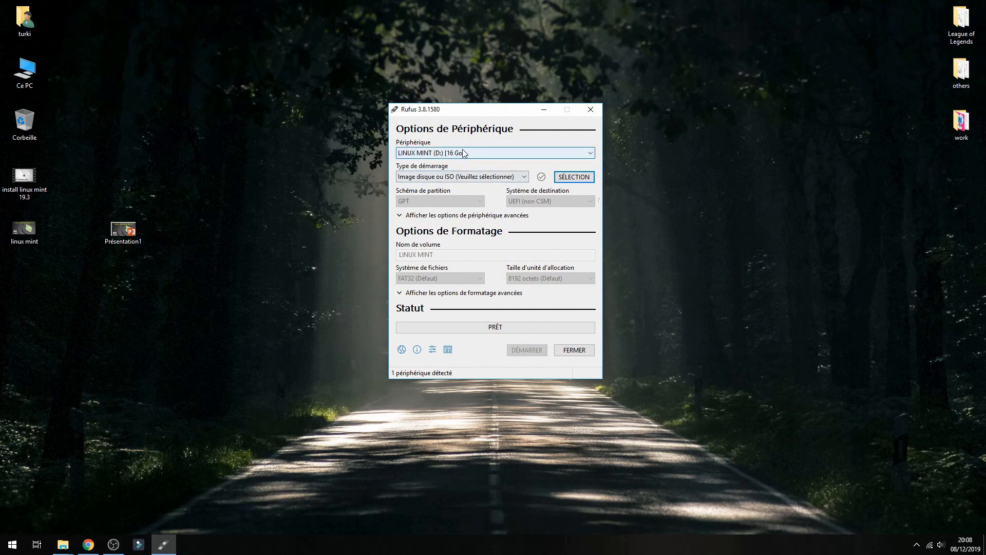
mouse_move(503, 175)
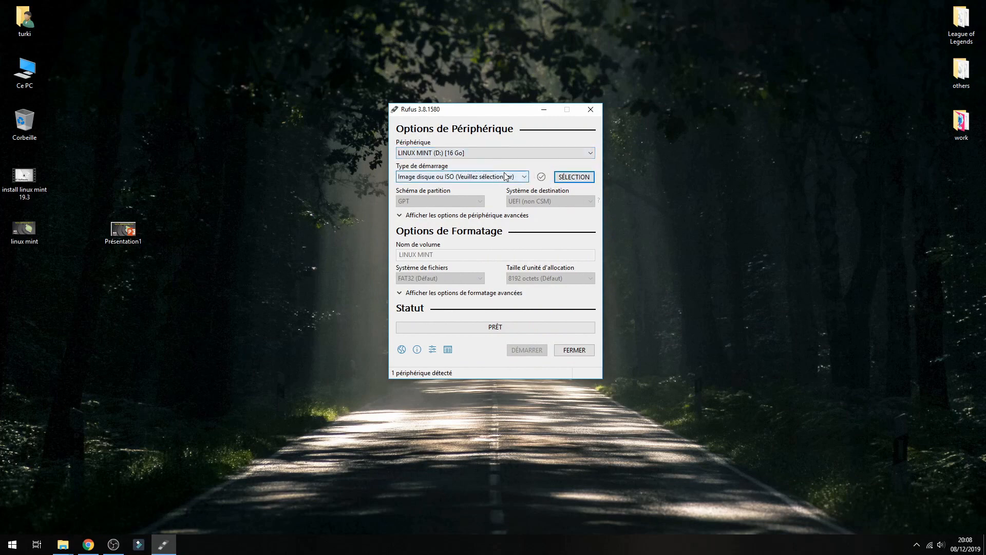
click(572, 177)
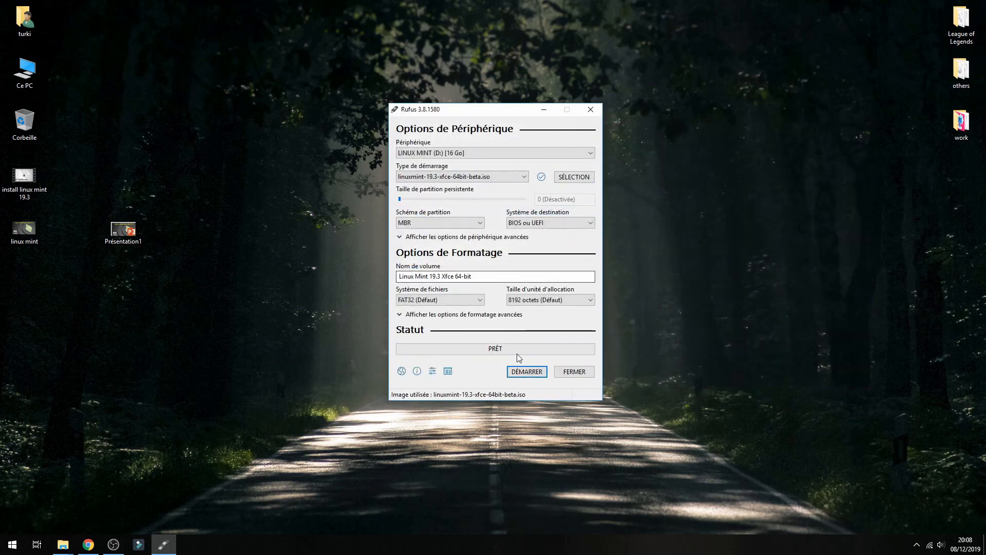
Step: Write the ISO to the drive in ISO image mode, allowing the Syslinux files download
click(526, 371)
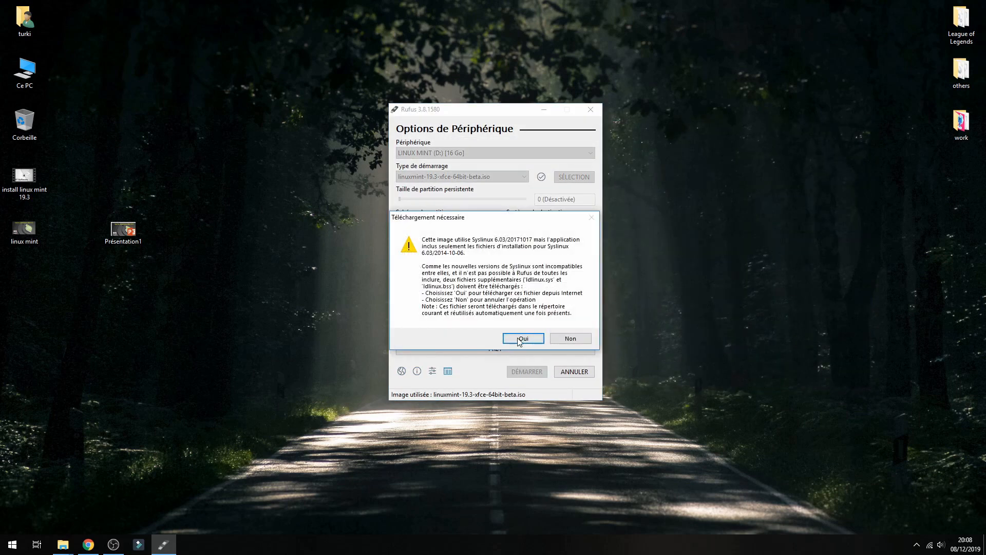
click(523, 338)
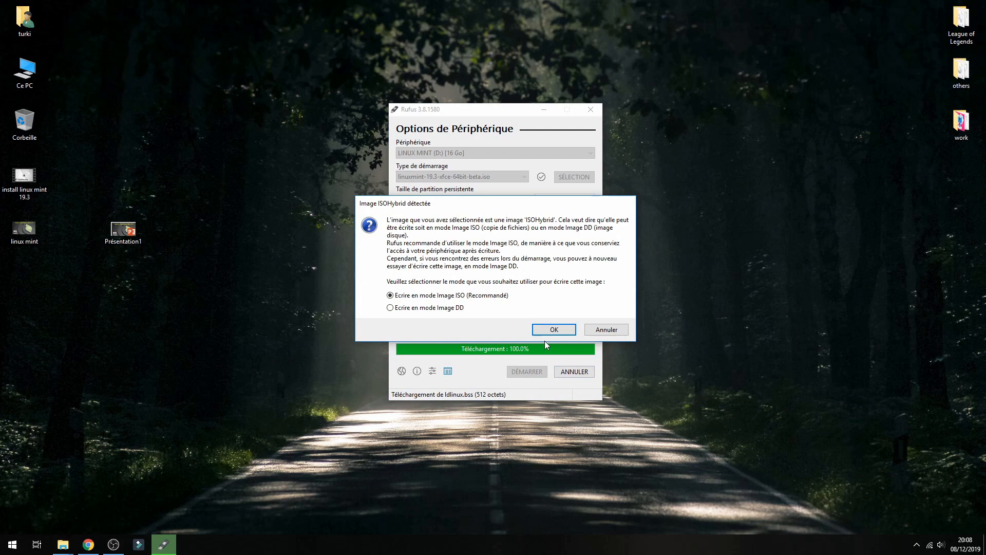
click(553, 328)
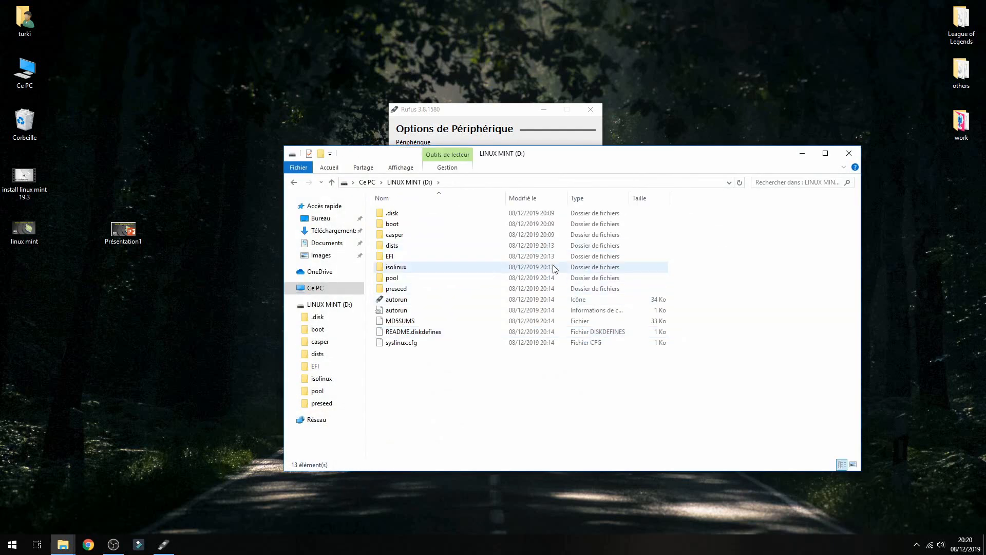
mouse_move(576, 271)
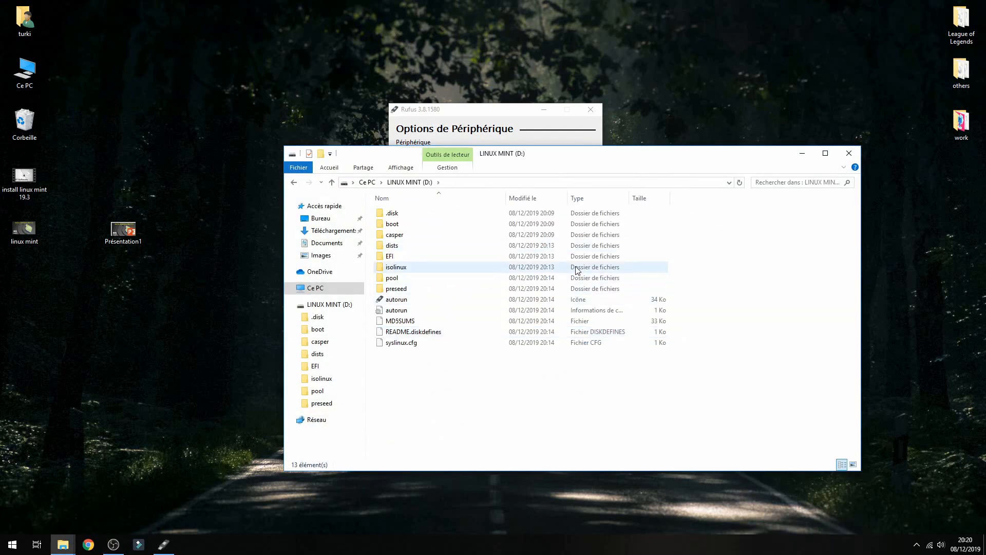